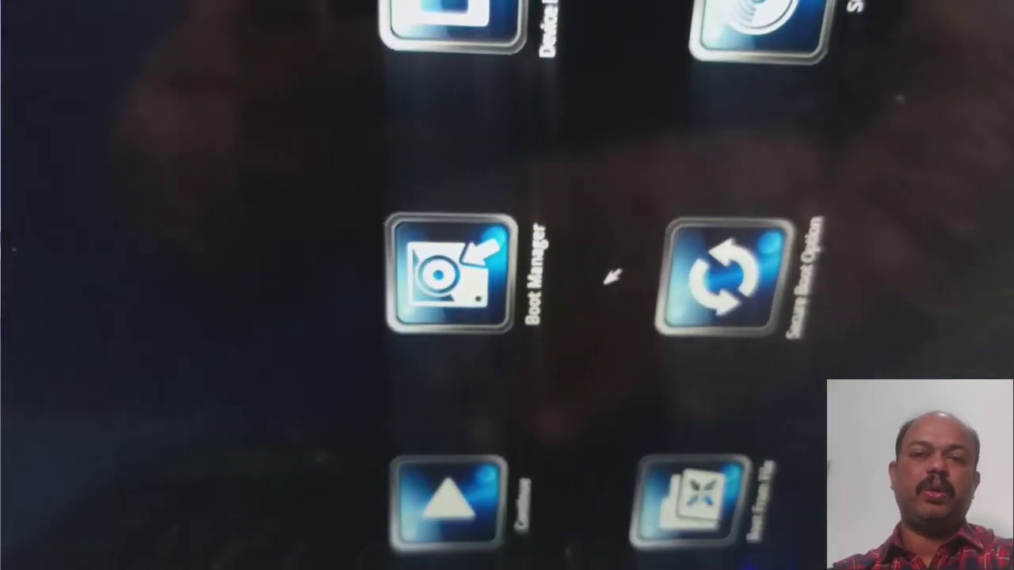
Bring up the Boot Option Menu listing Windows Boot Manager, the USB flash disk and the internal EFI shell
{"action": "left_click", "coordinate": [446, 282]}
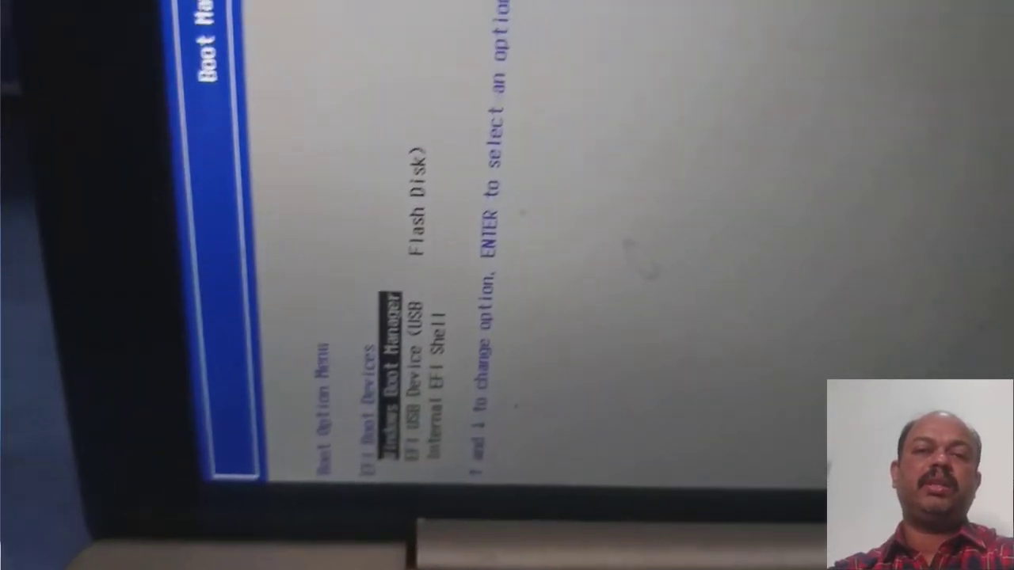